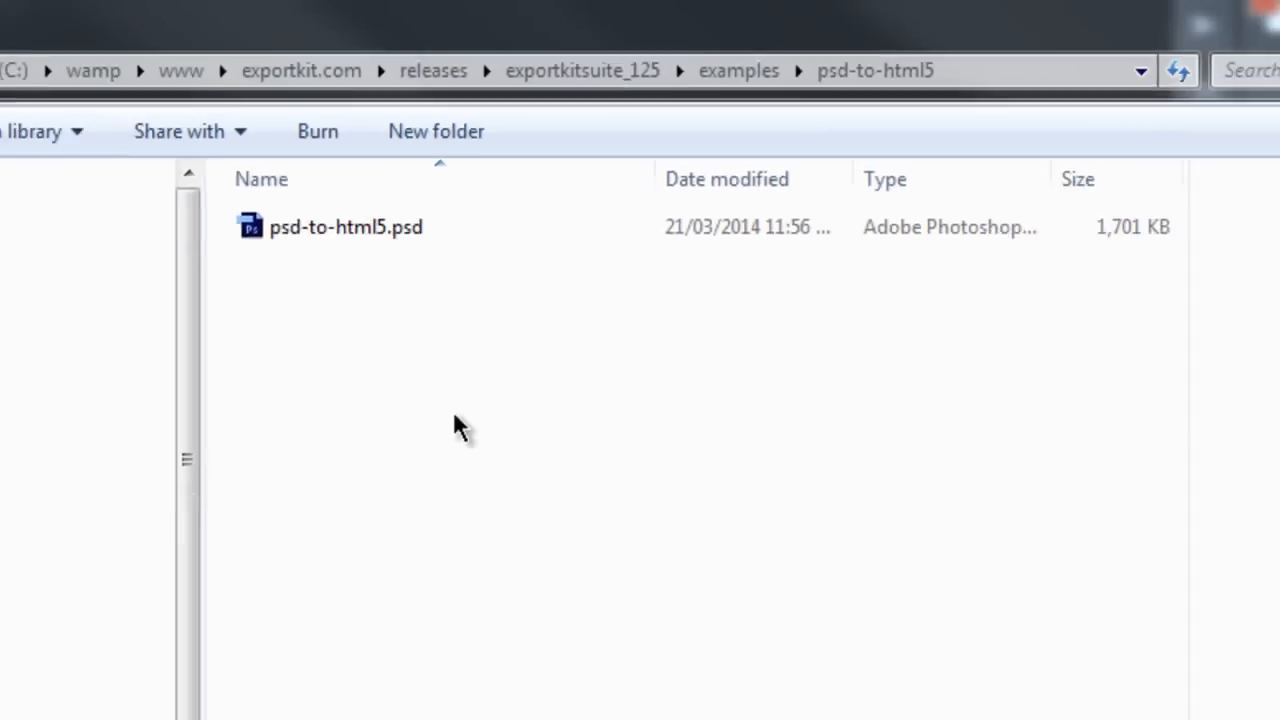
# - Open psd-to-html5.psd from the examples folder so it loads in Photoshop
pyautogui.doubleClick(348, 226)
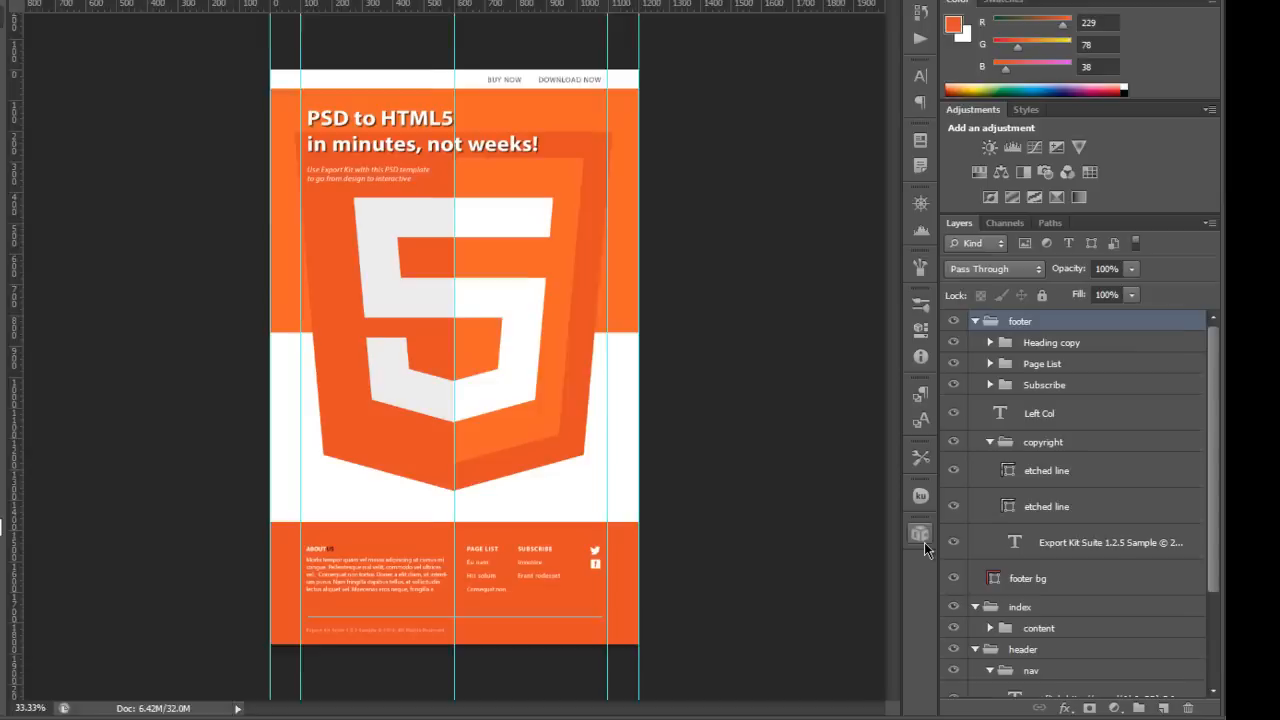
# - In the Export Kit Suite Exports settings, choose HTML5 as the export format
pyautogui.click(920, 532)
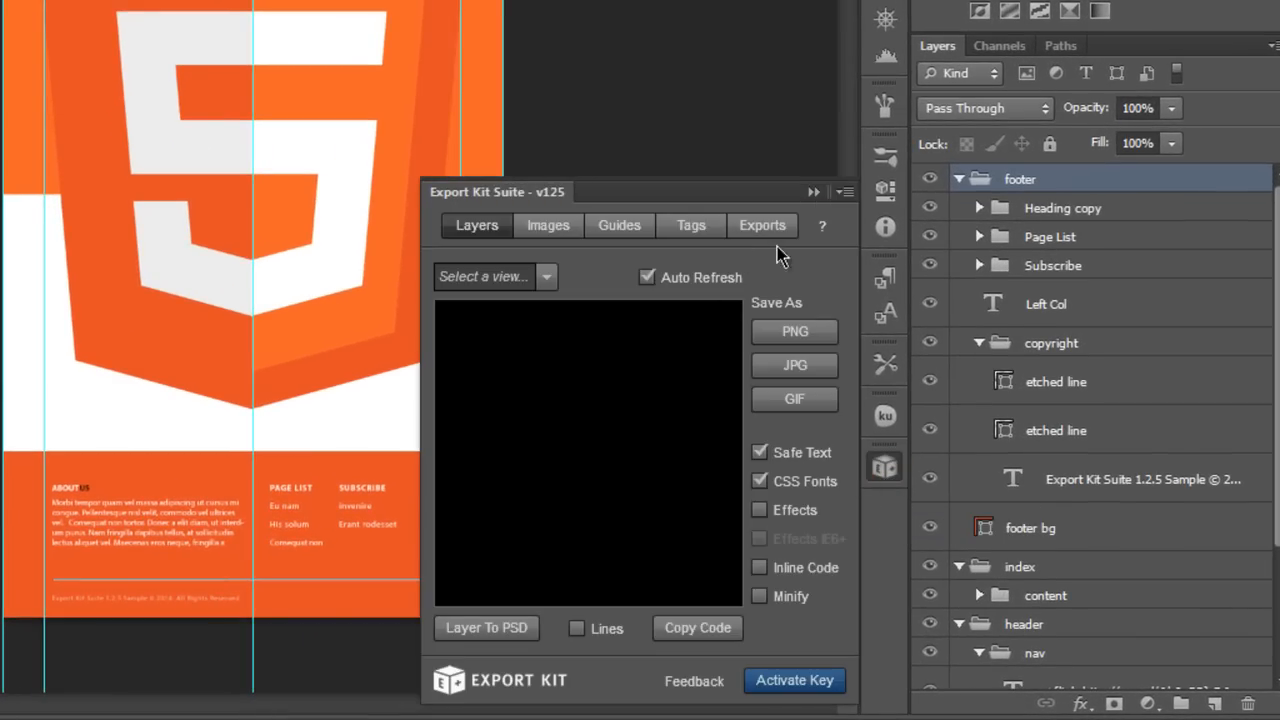
pyautogui.click(762, 224)
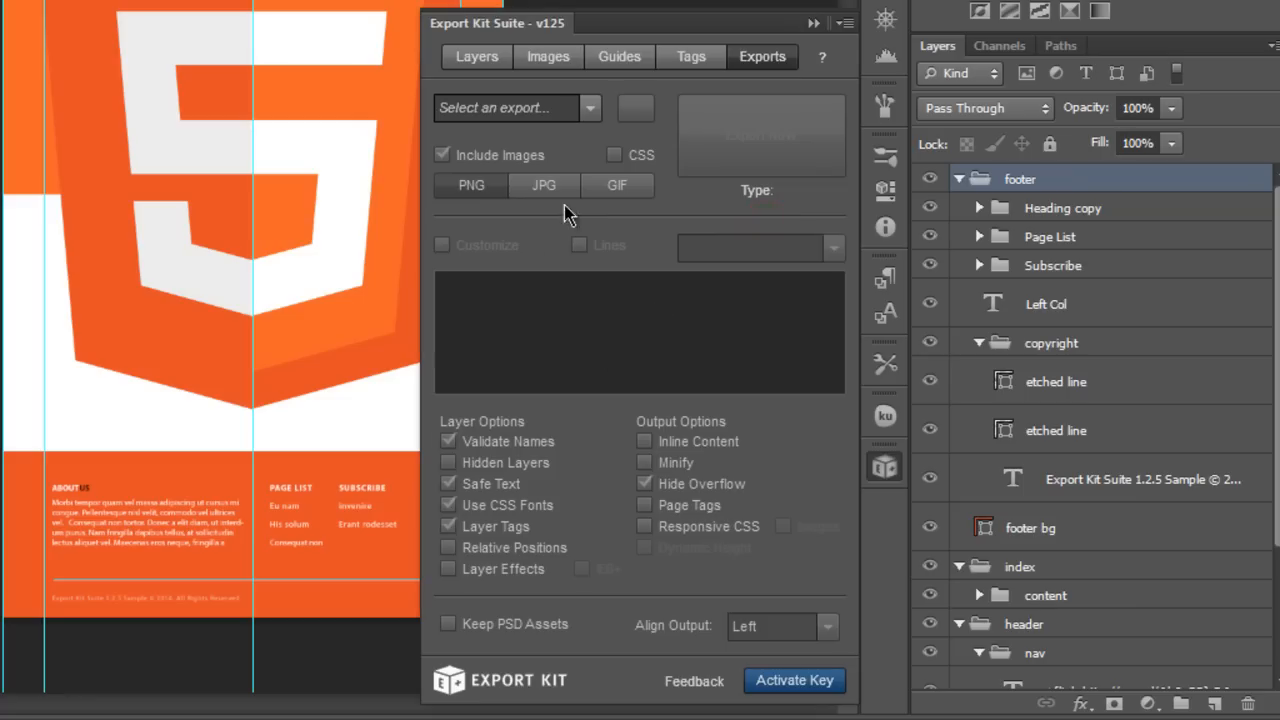
pyautogui.click(588, 108)
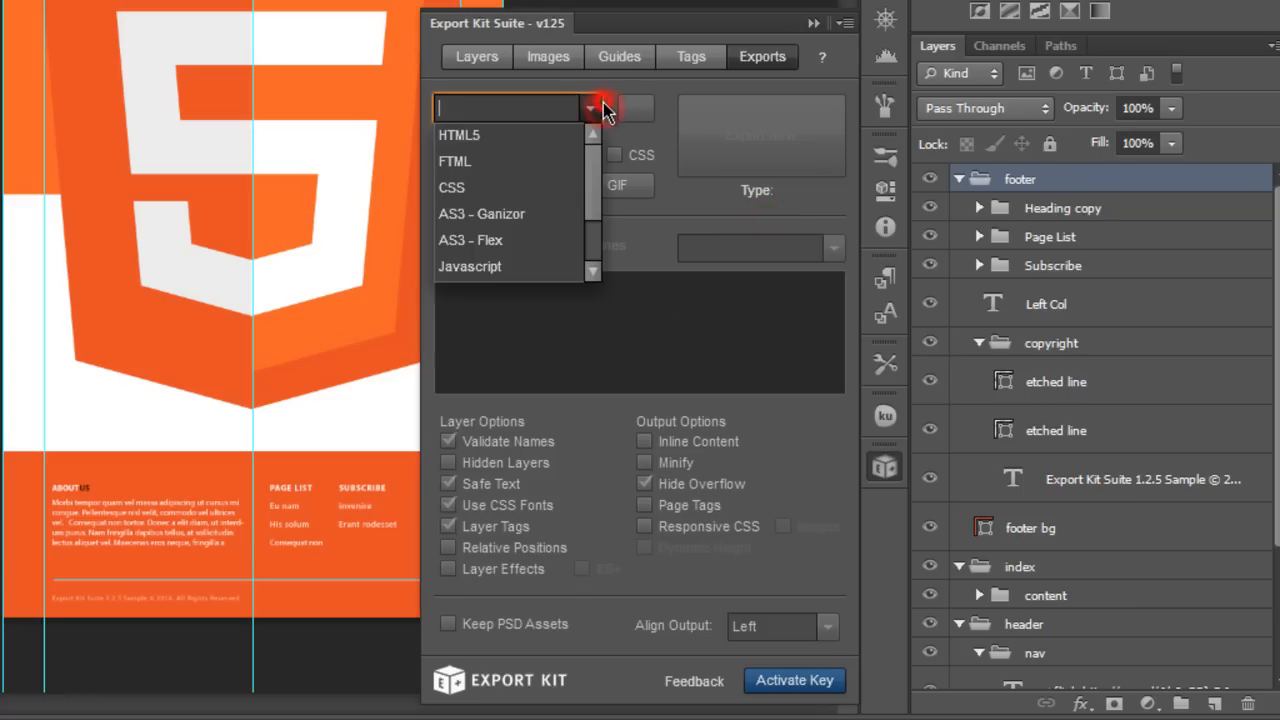
pyautogui.click(460, 134)
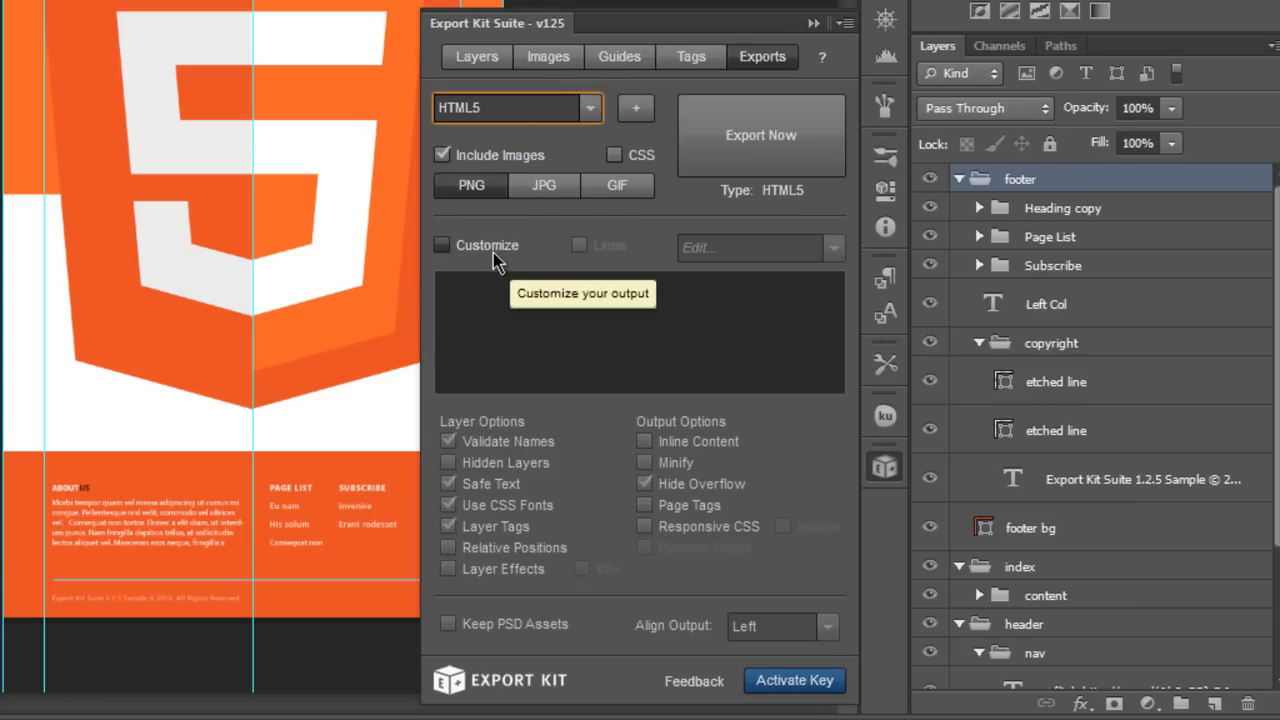
# - Enable Customize output with Relative Positions and Layer Effects for the layers
pyautogui.click(440, 244)
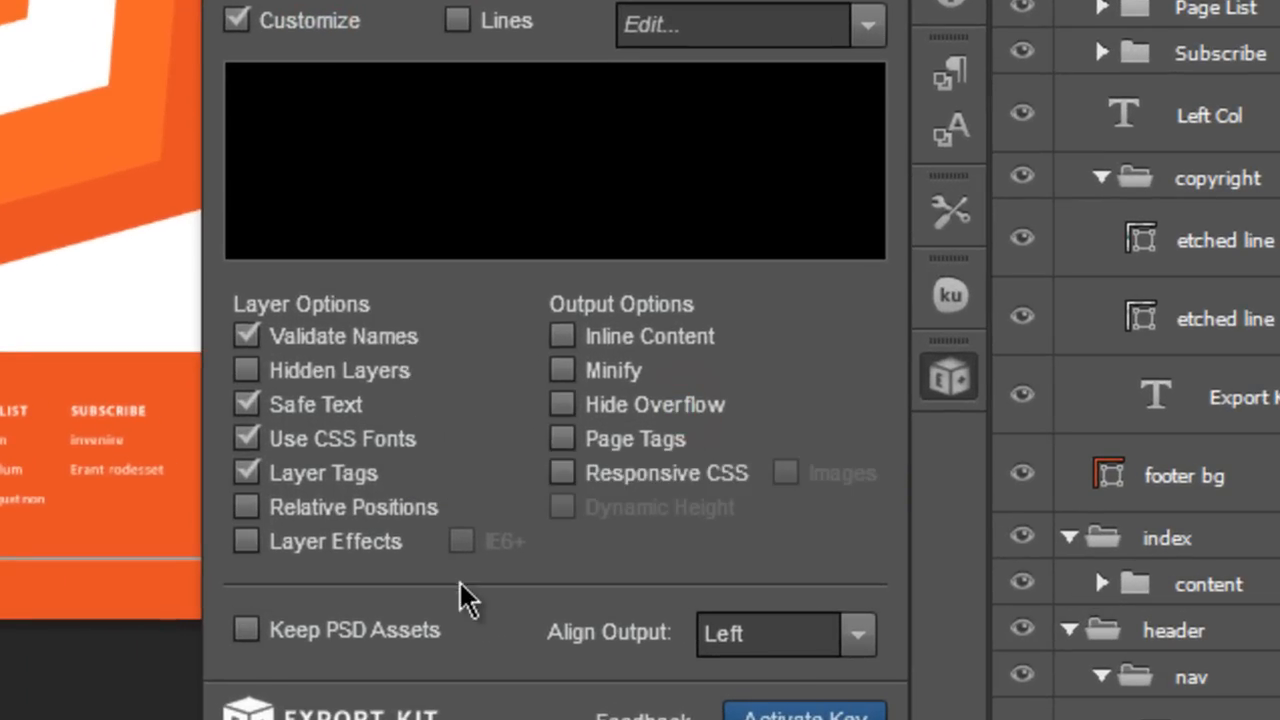
pyautogui.click(246, 506)
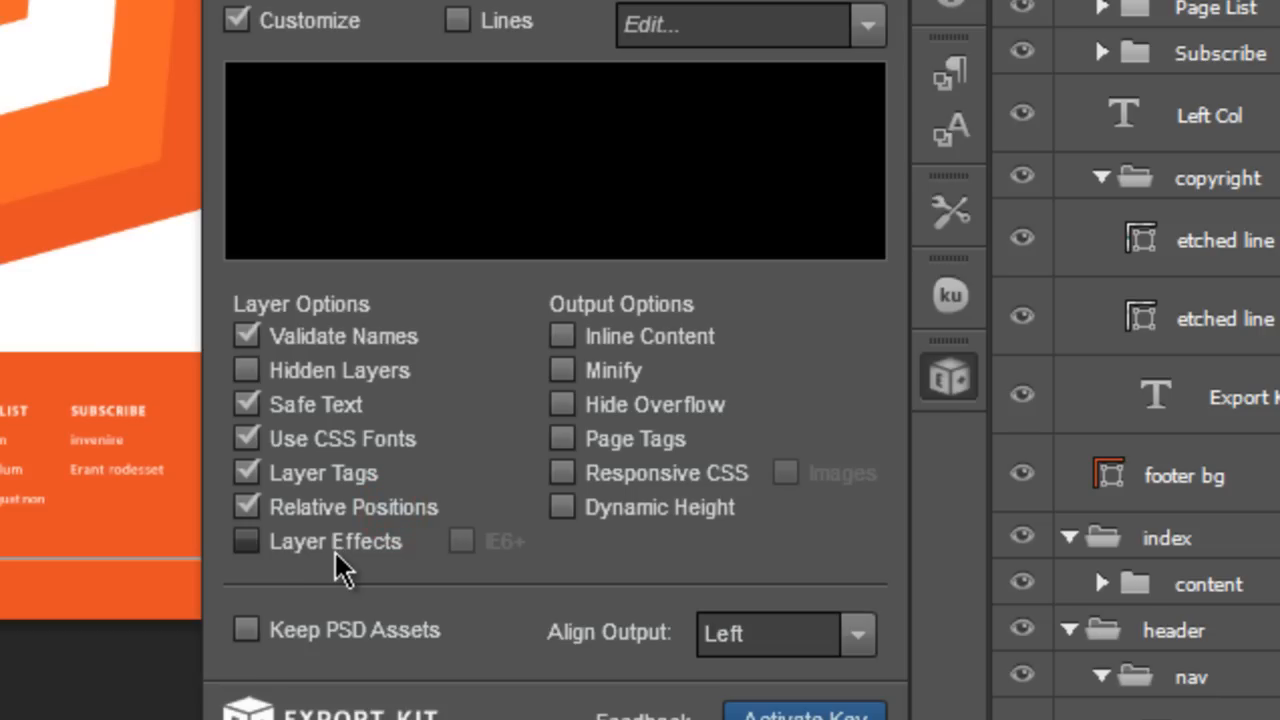
pyautogui.click(248, 540)
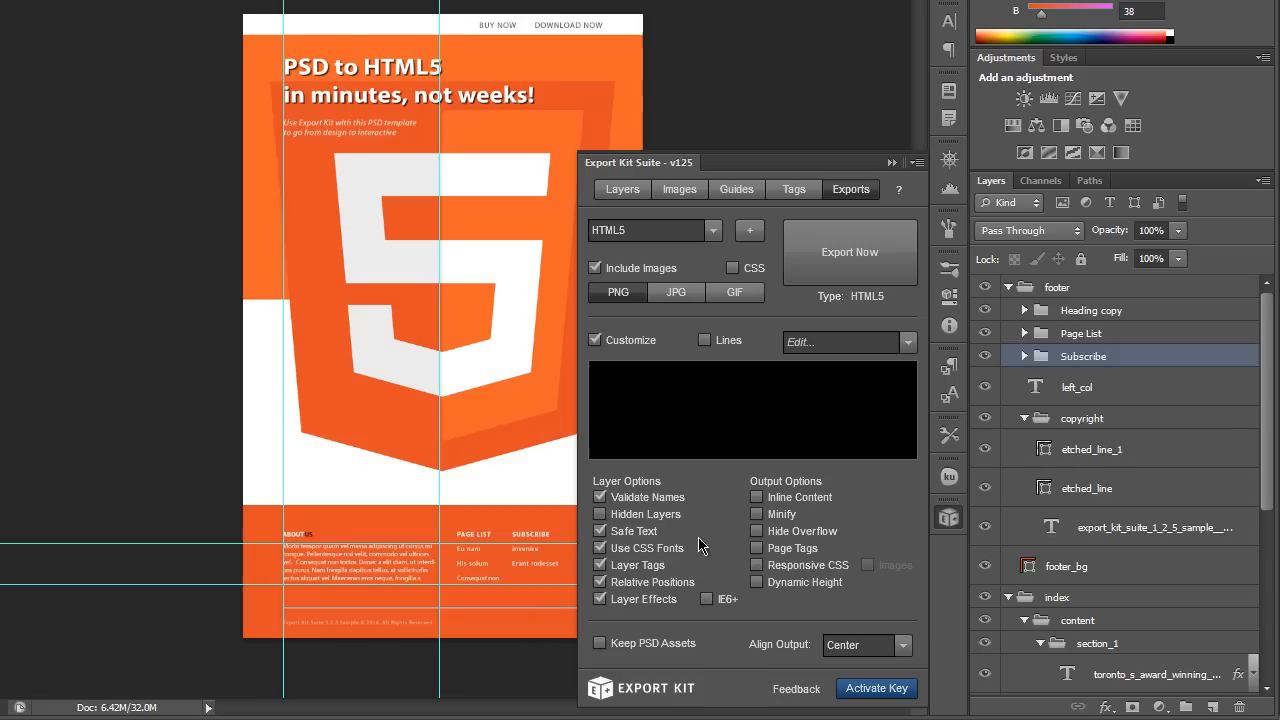
# - Set Align Output to Center, run Export Now and acknowledge the completed-export alert
pyautogui.click(1024, 356)
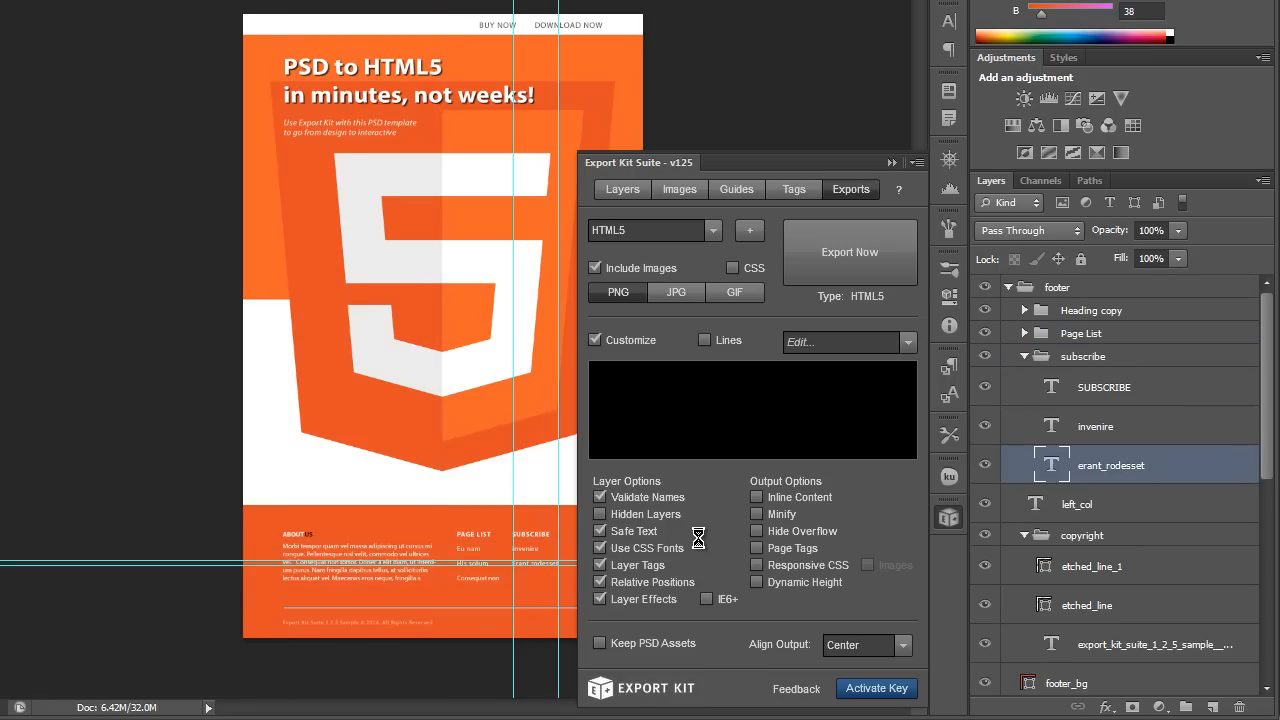
pyautogui.click(1096, 426)
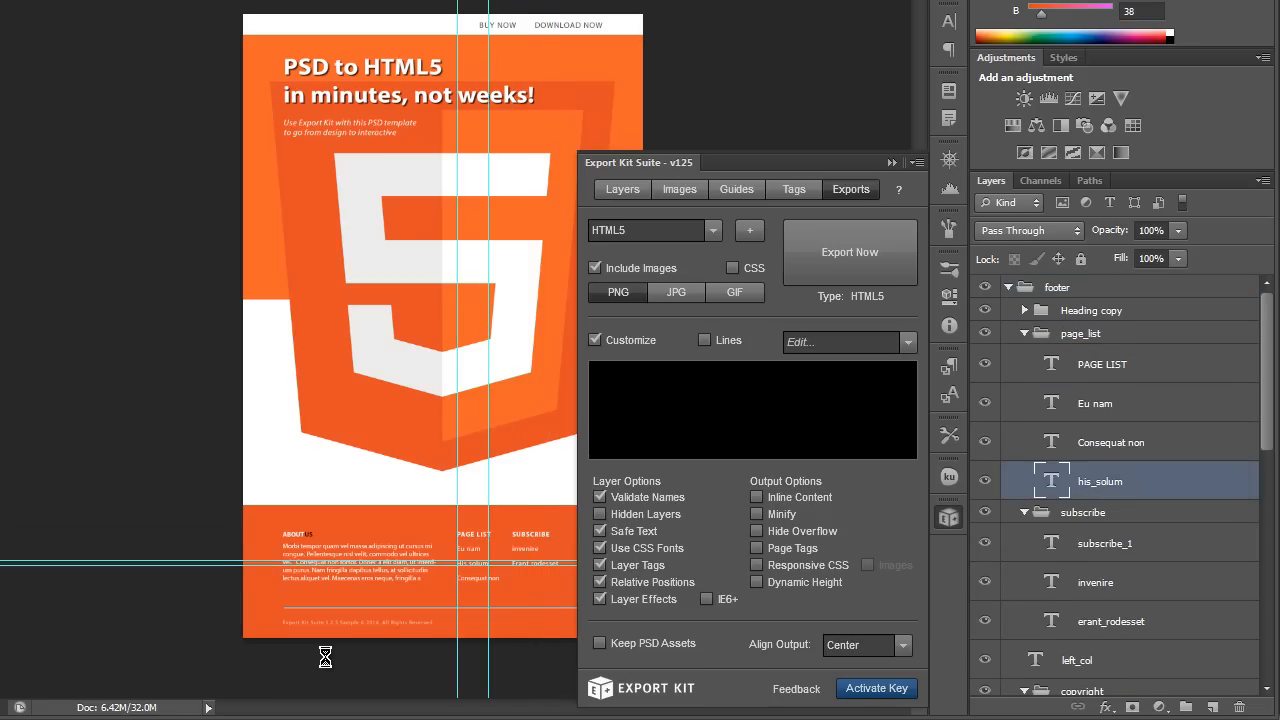
pyautogui.click(1110, 442)
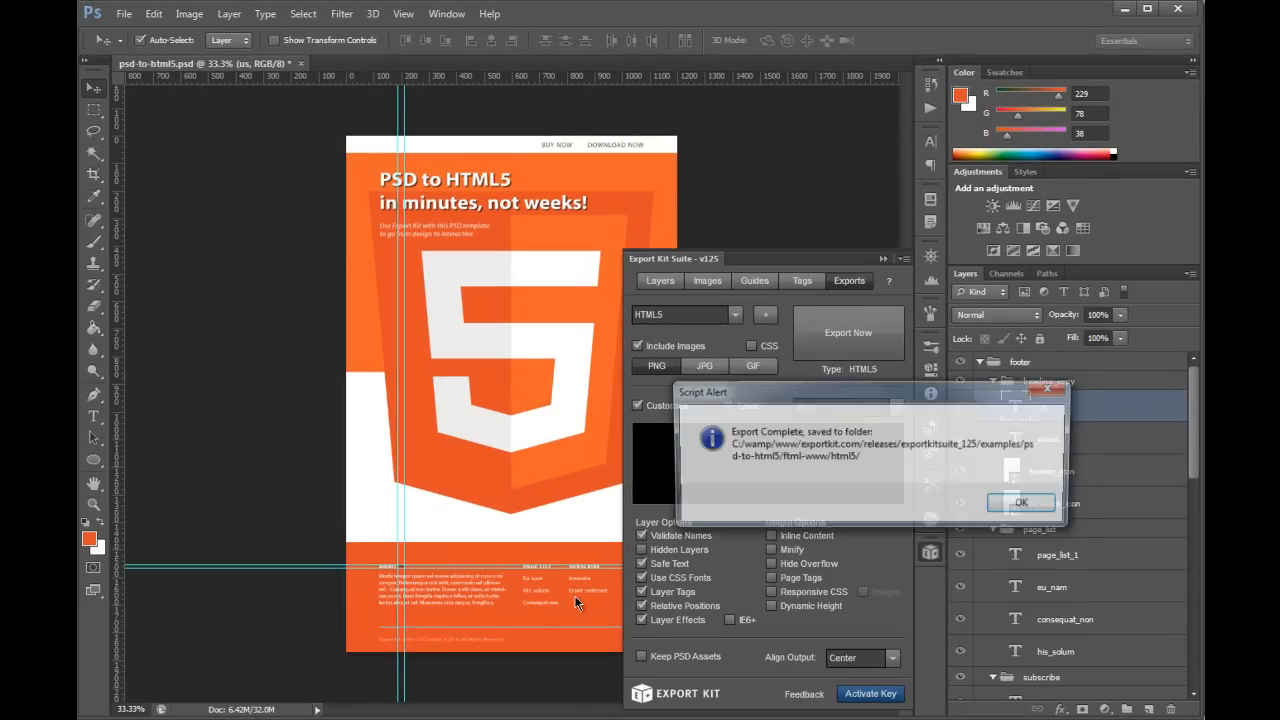
pyautogui.click(1020, 502)
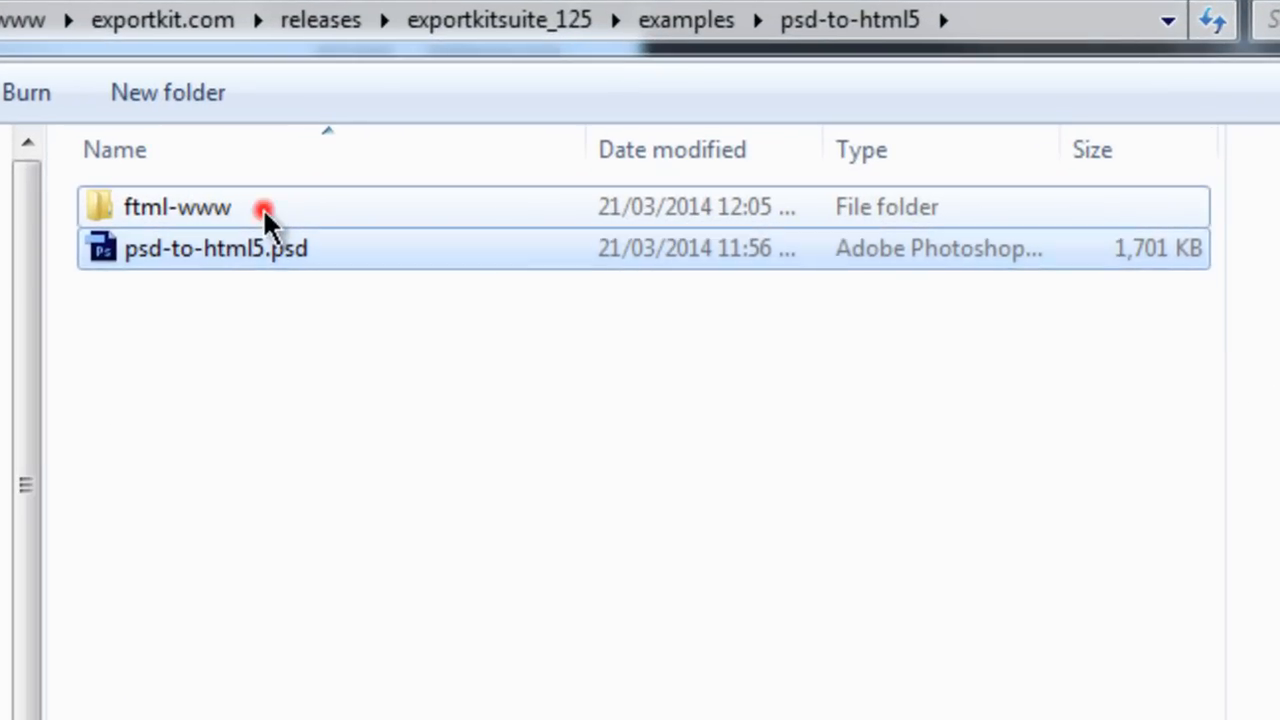
# - Open ftml-www then html5 to reach psd_to_html5.html and psd_to_html5.css
pyautogui.doubleClick(176, 206)
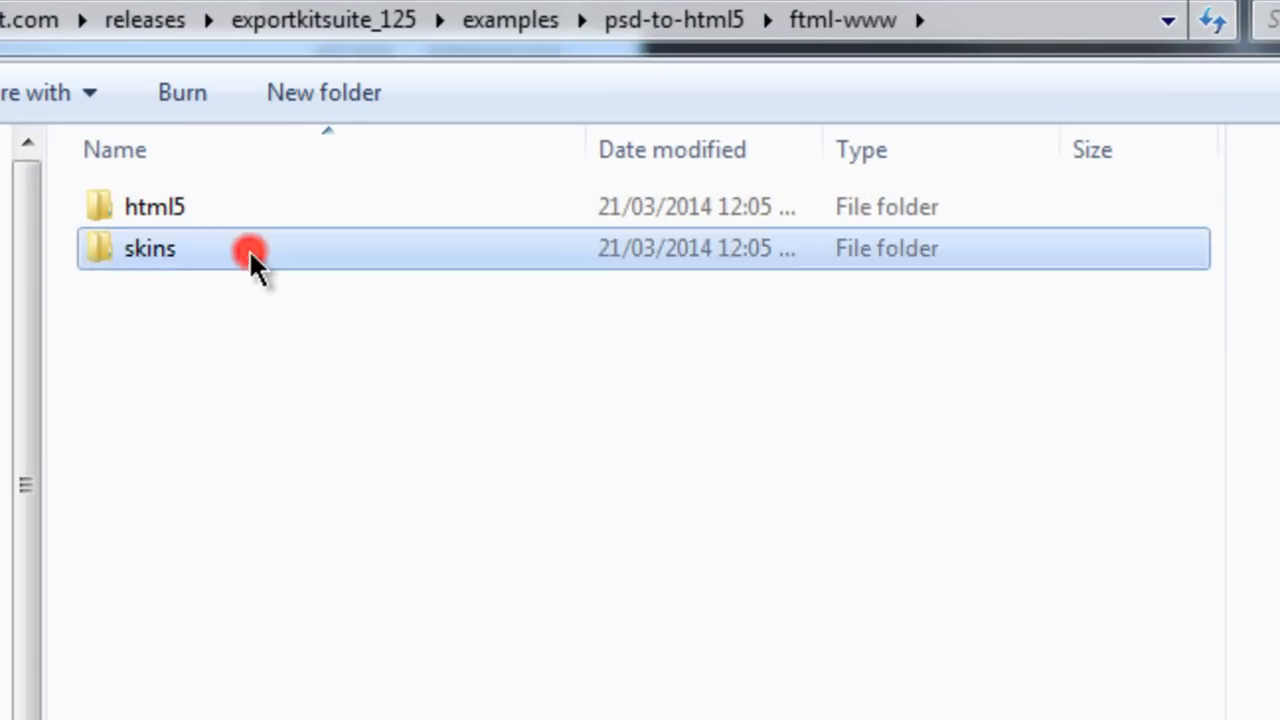
pyautogui.doubleClick(148, 248)
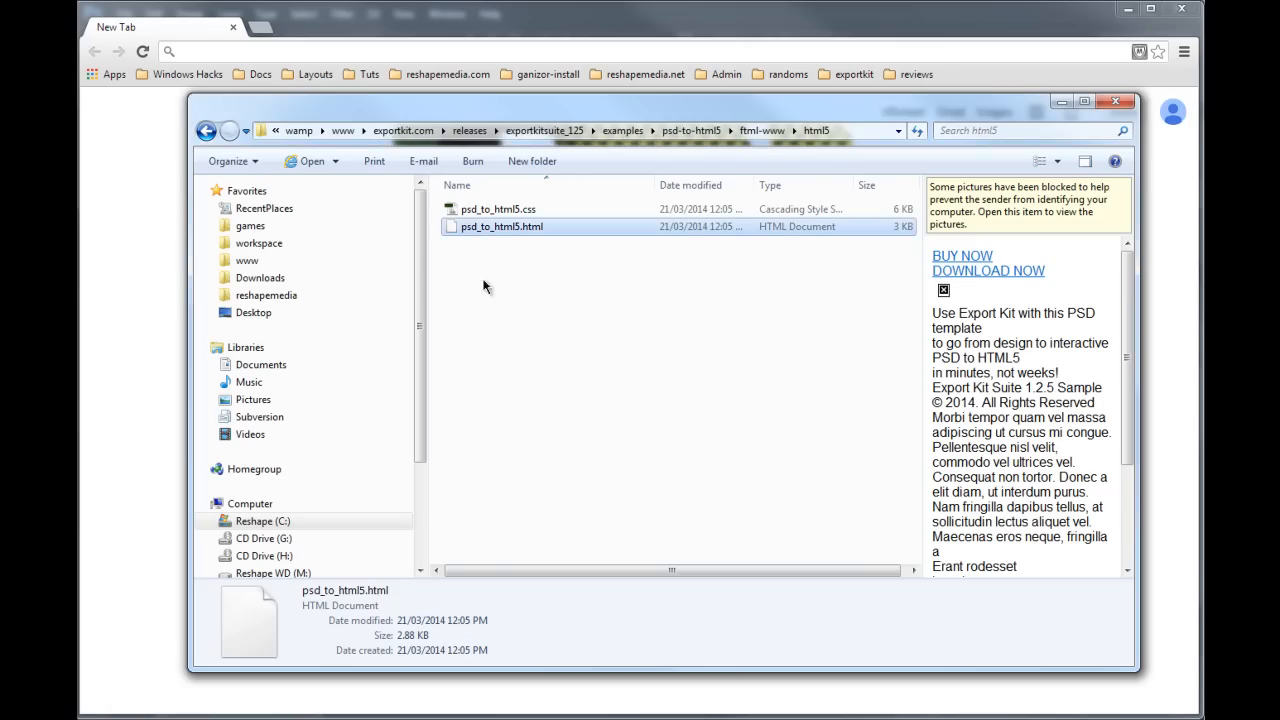
# - Open psd_to_html5.html in Chrome and look over the rendered orange HTML5 design
pyautogui.doubleClick(500, 226)
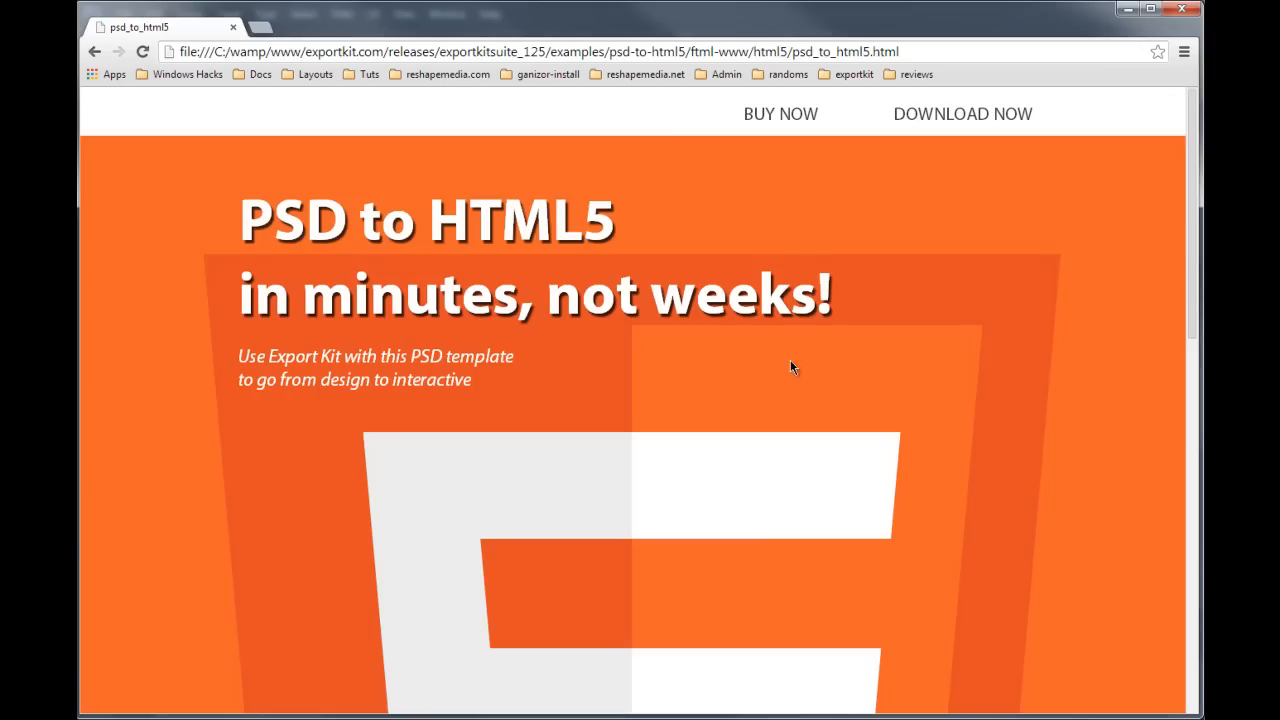
pyautogui.scroll(-3)
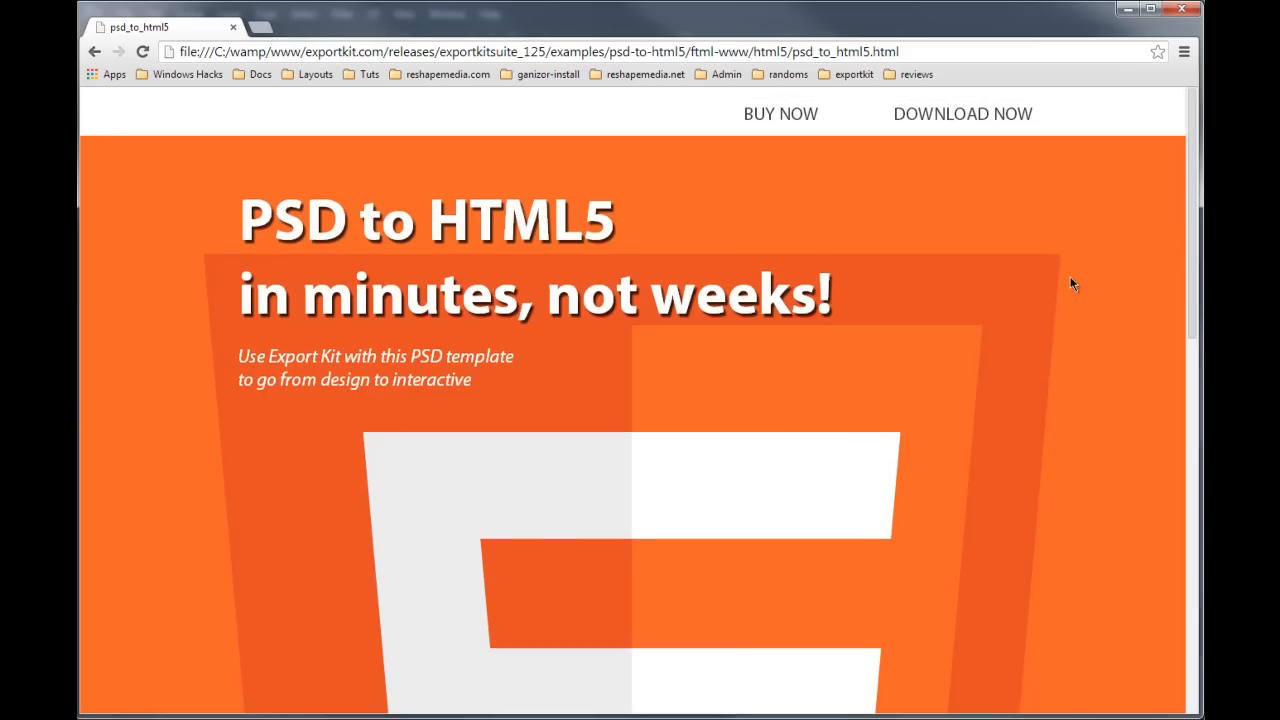
pyautogui.moveTo(944, 496)
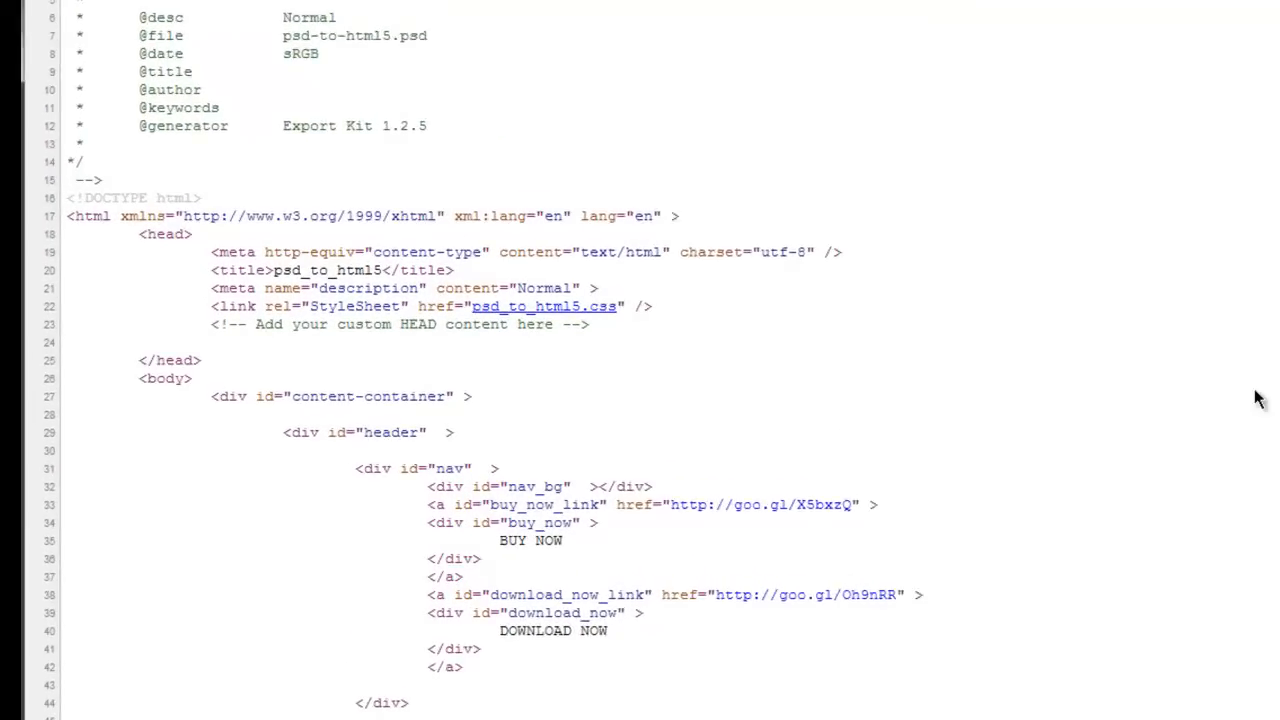
# - Scroll through the page source to review the header, content, footer and page-list divs
pyautogui.scroll(-3)
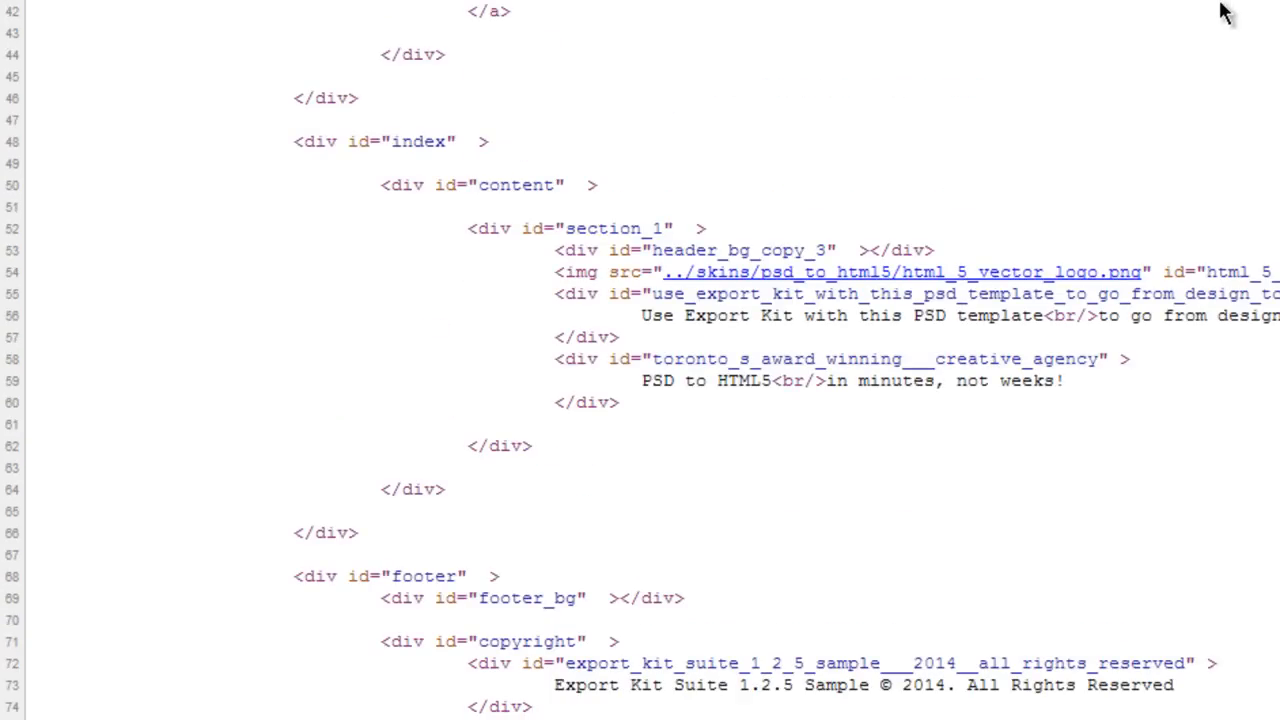
pyautogui.scroll(-3)
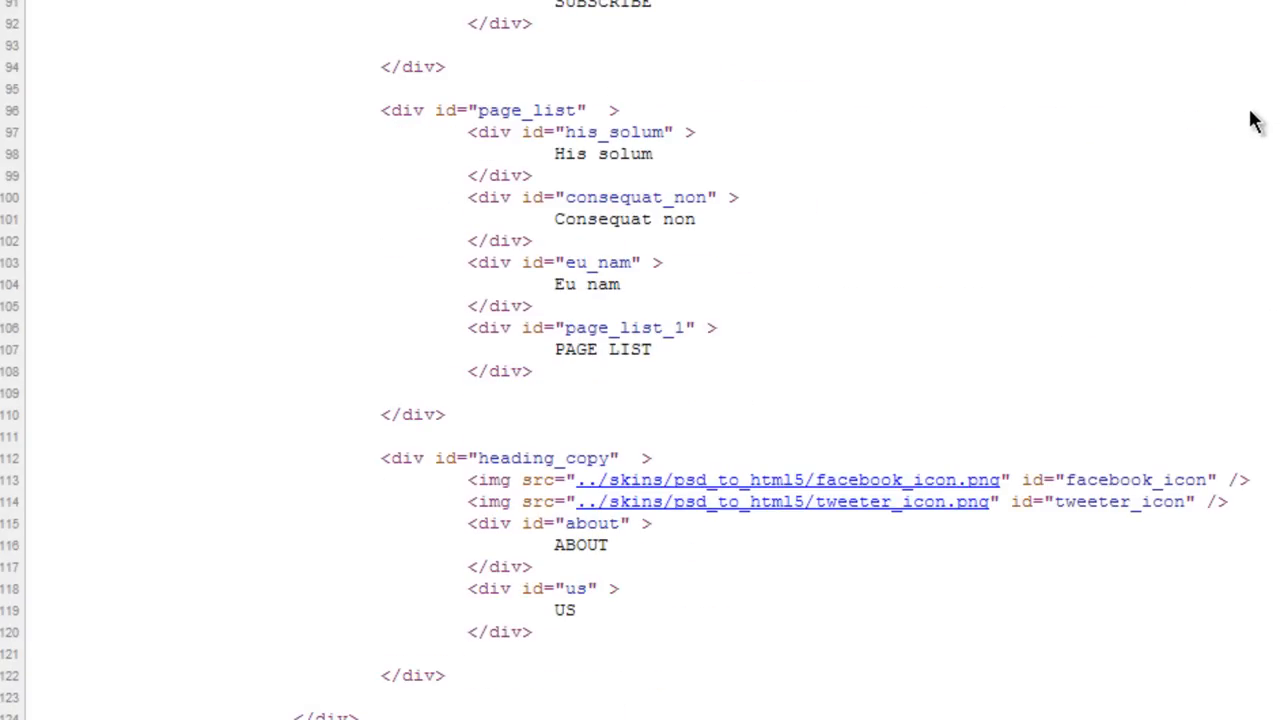
pyautogui.moveTo(710, 342)
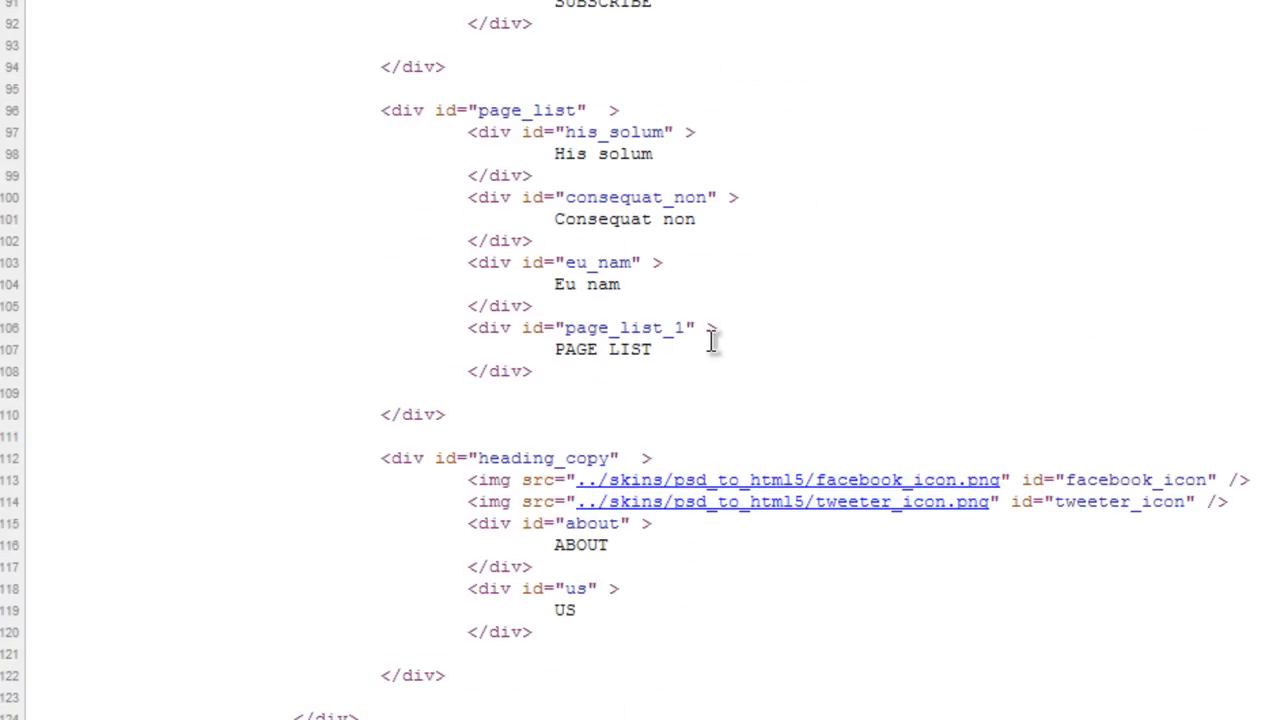
pyautogui.moveTo(596, 456)
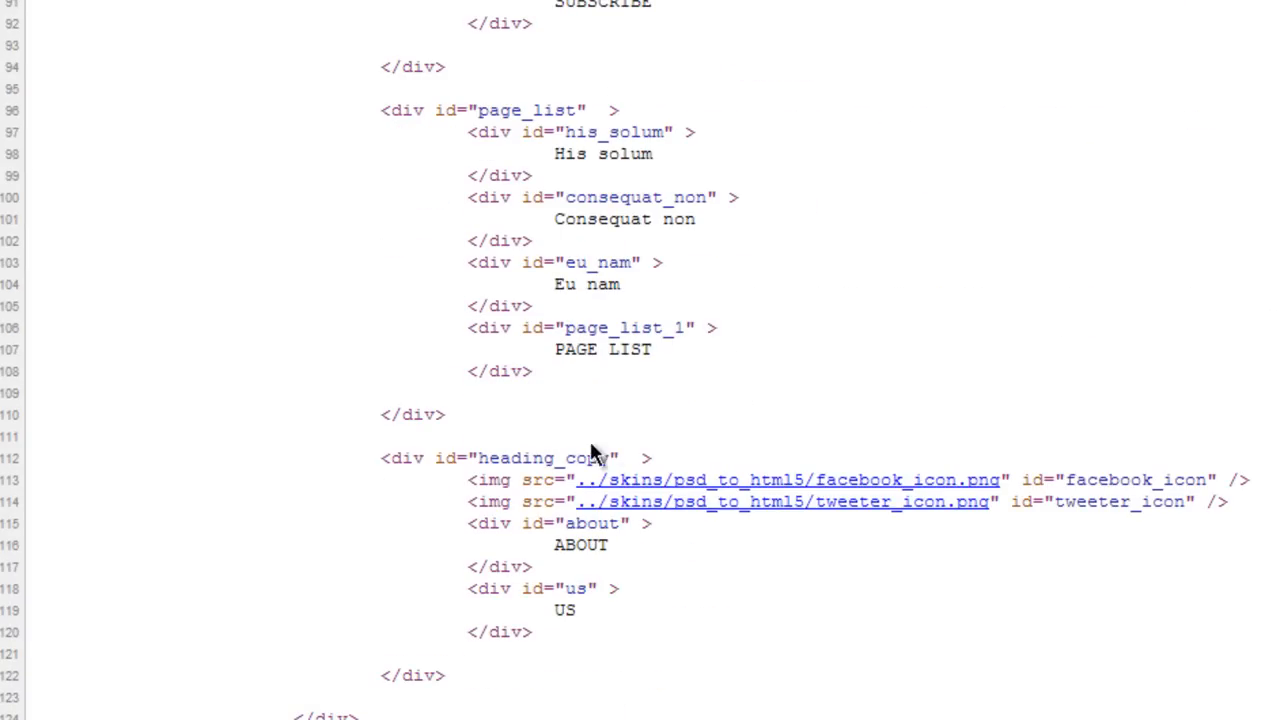